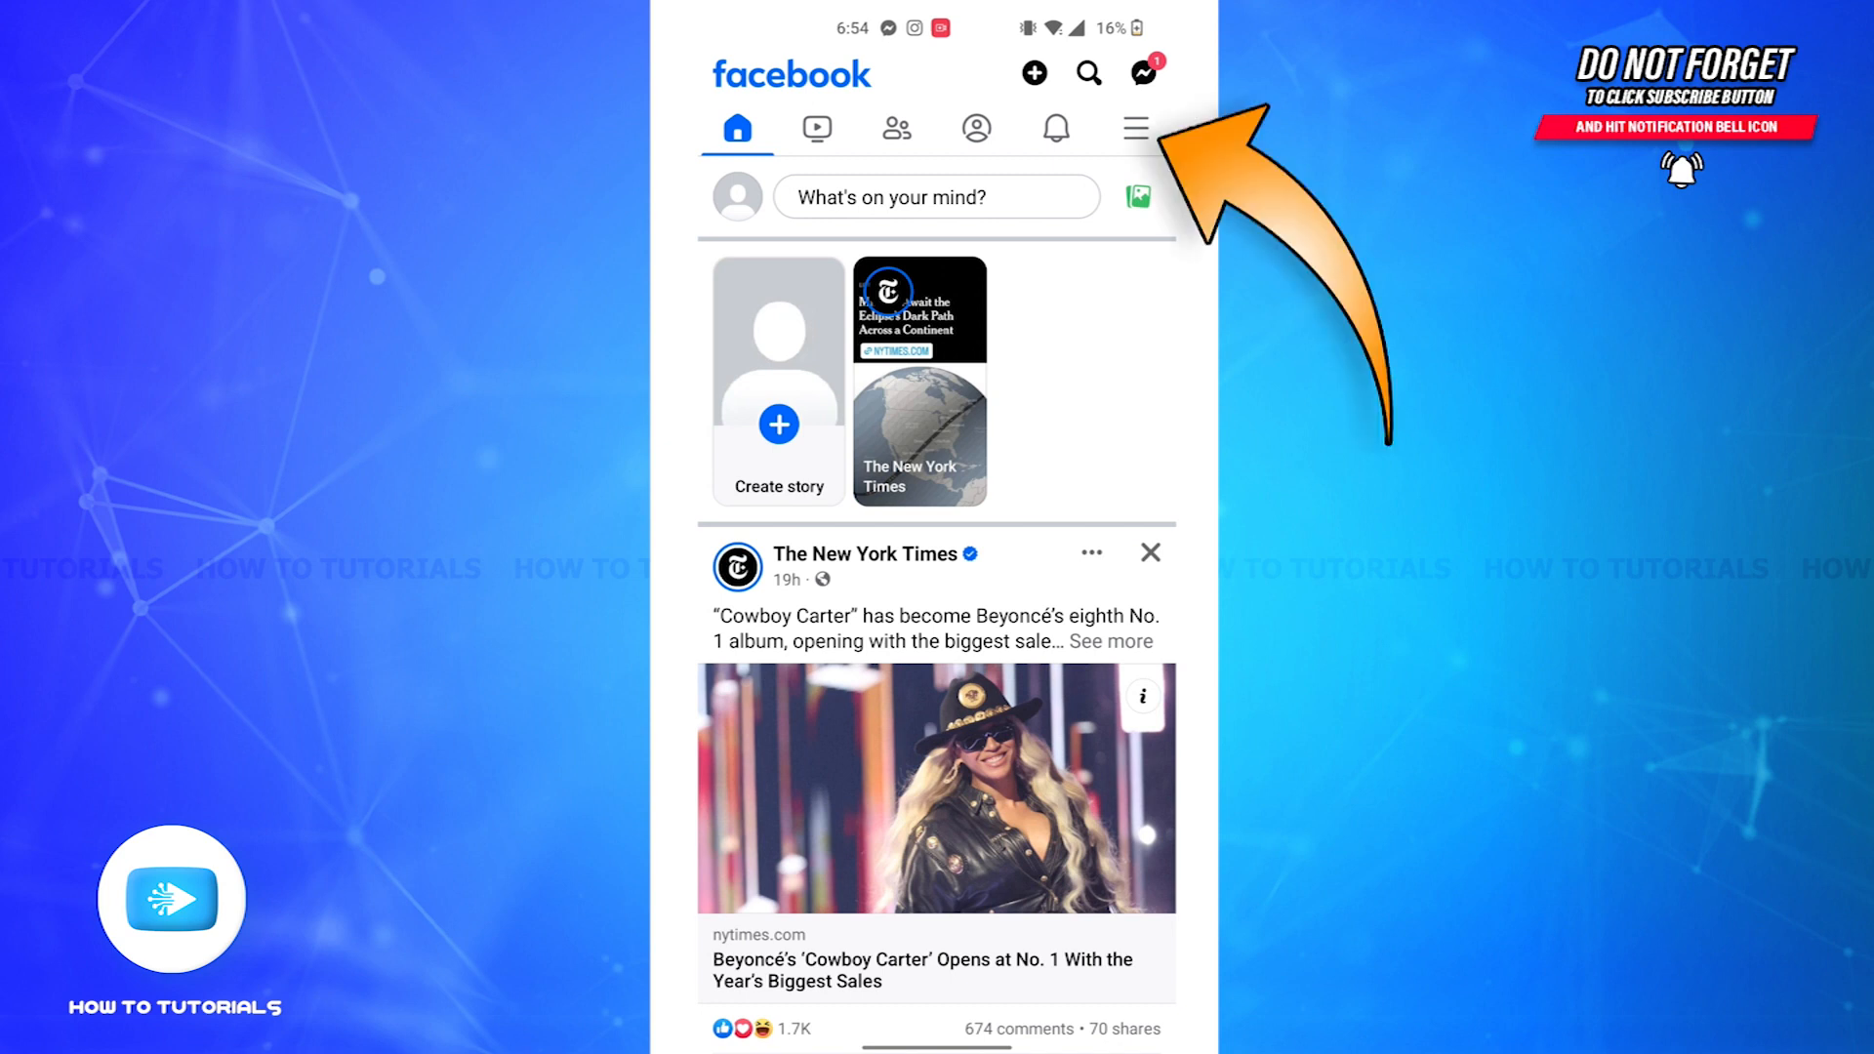
# - Open the Facebook main menu from the news feed on the way to Profile Settings
pyautogui.click(1130, 128)
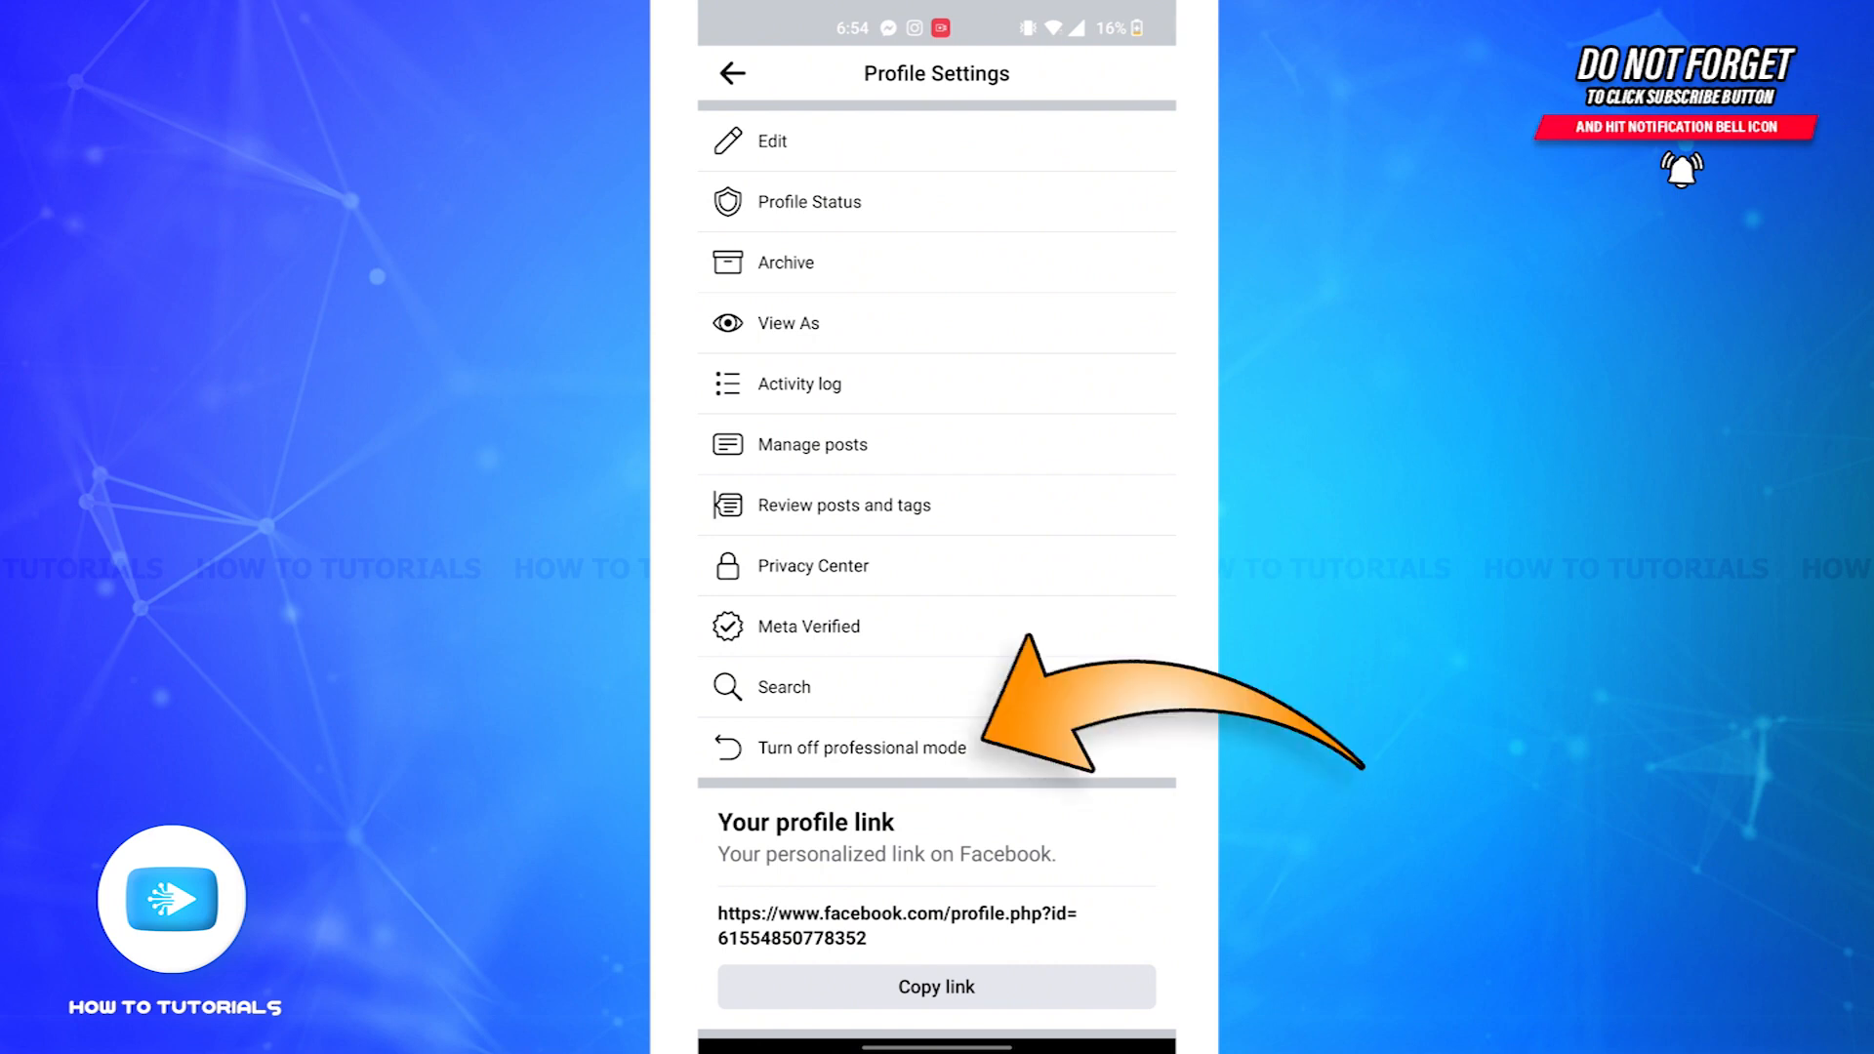
# - Choose 'Turn off professional mode' in Profile Settings to see the review page
pyautogui.click(861, 747)
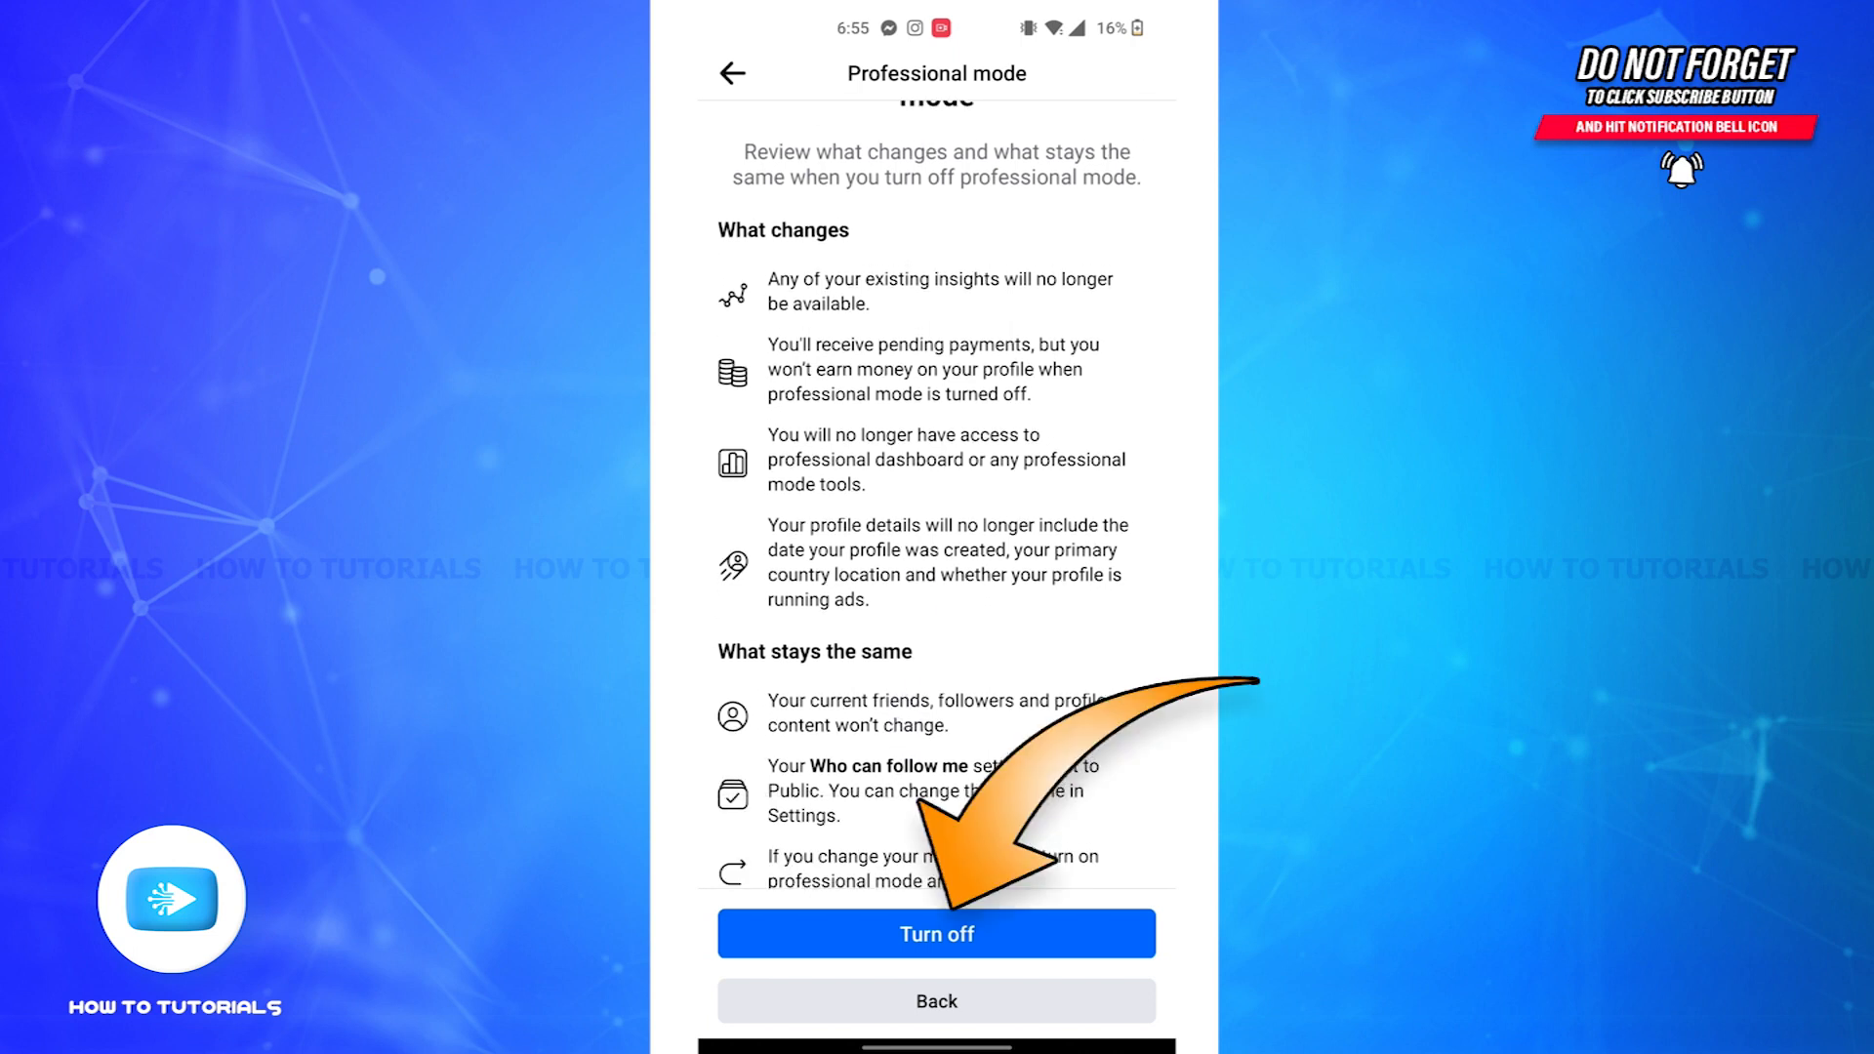
# - Confirm 'Turn off' on the professional mode review page
pyautogui.click(937, 933)
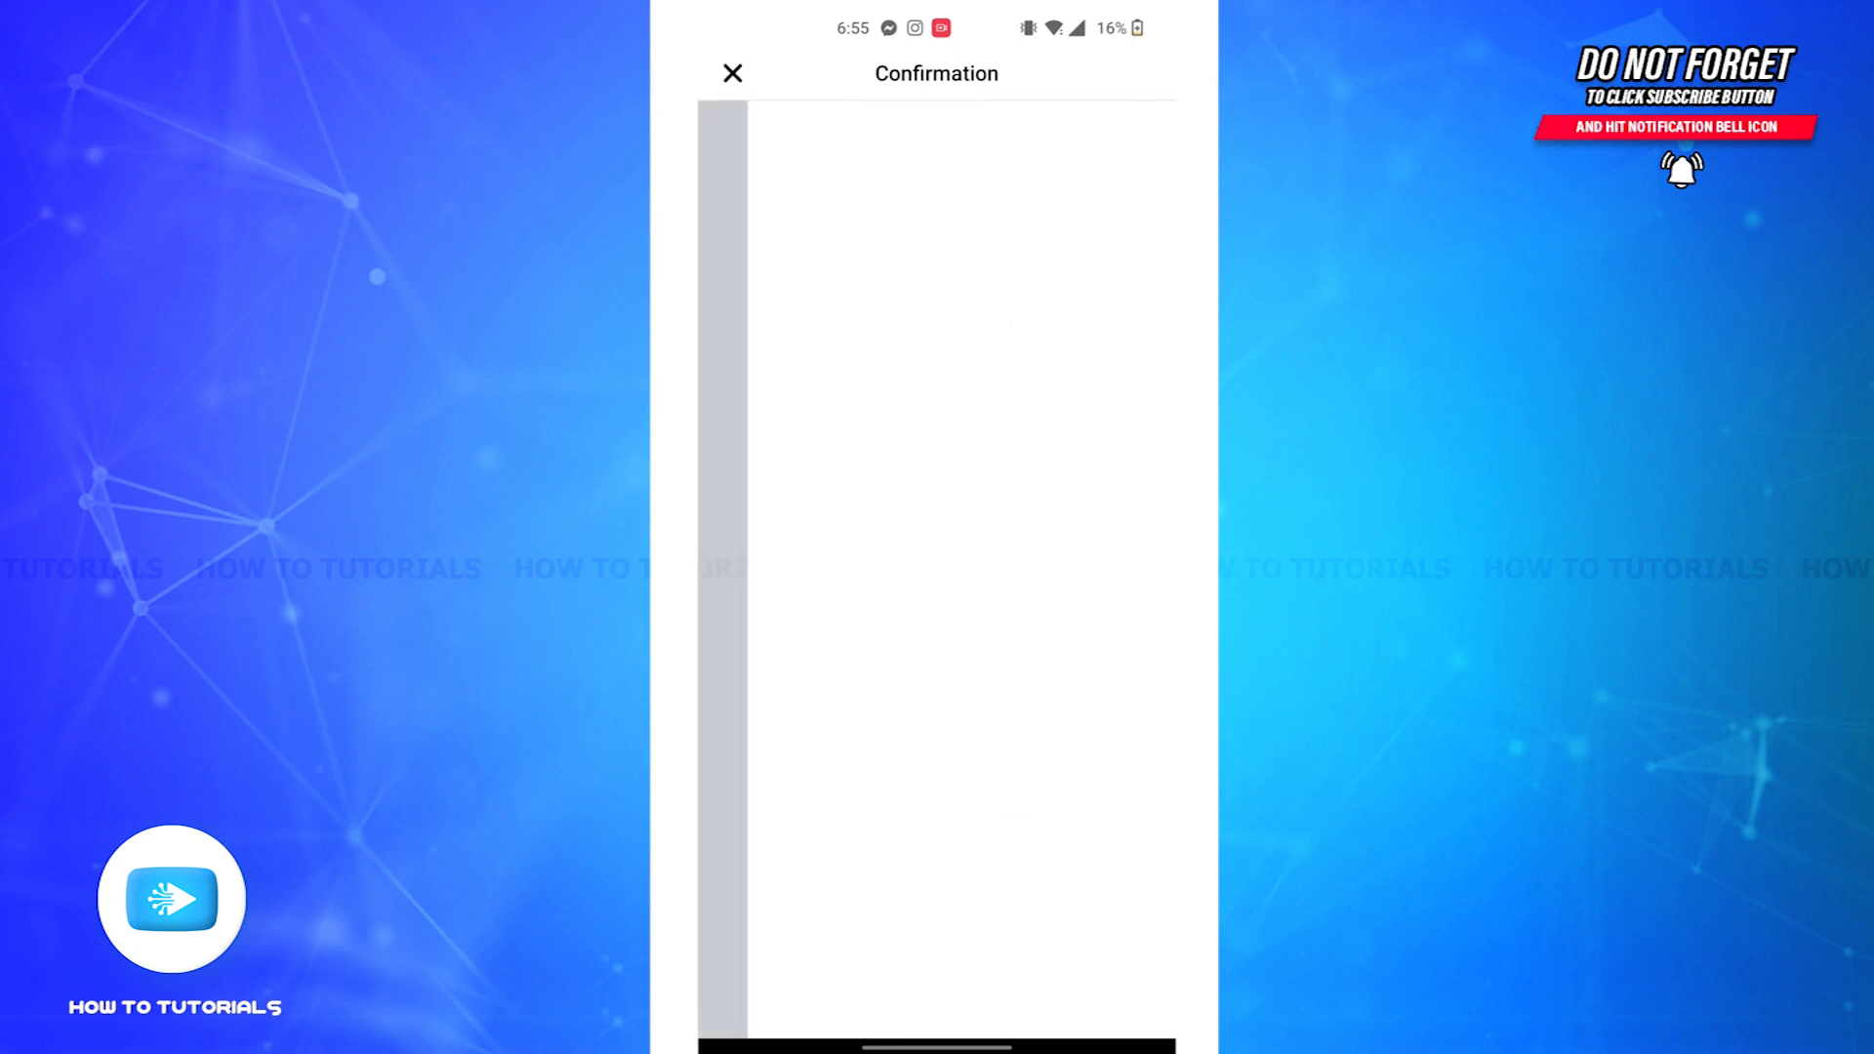